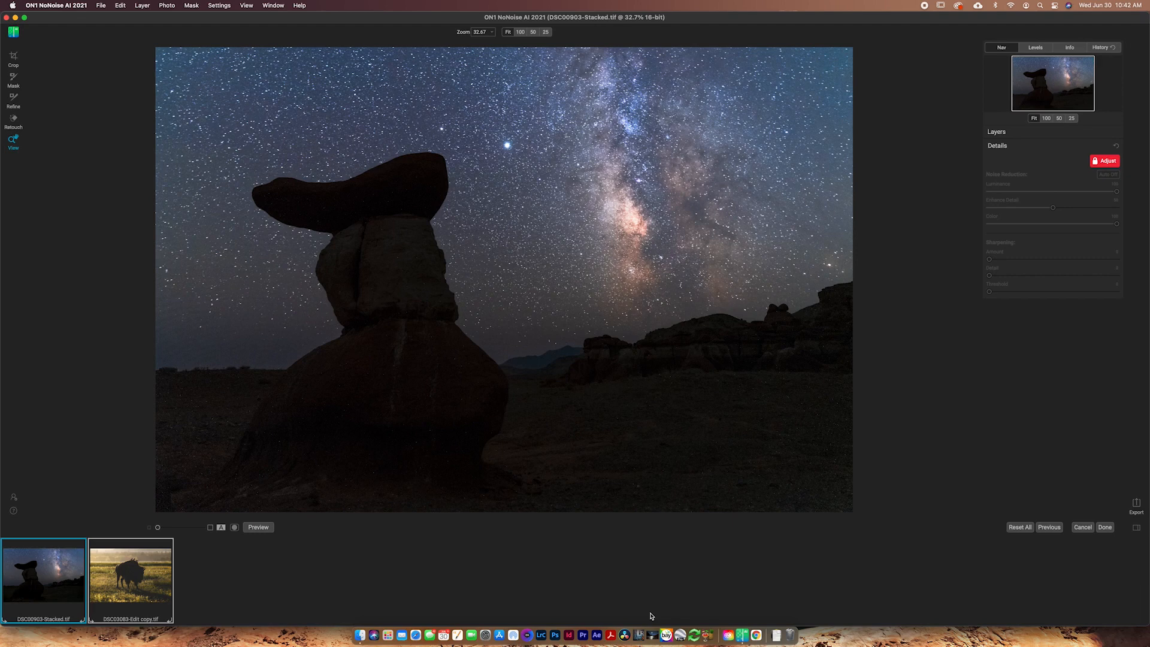
pyautogui.moveTo(924, 400)
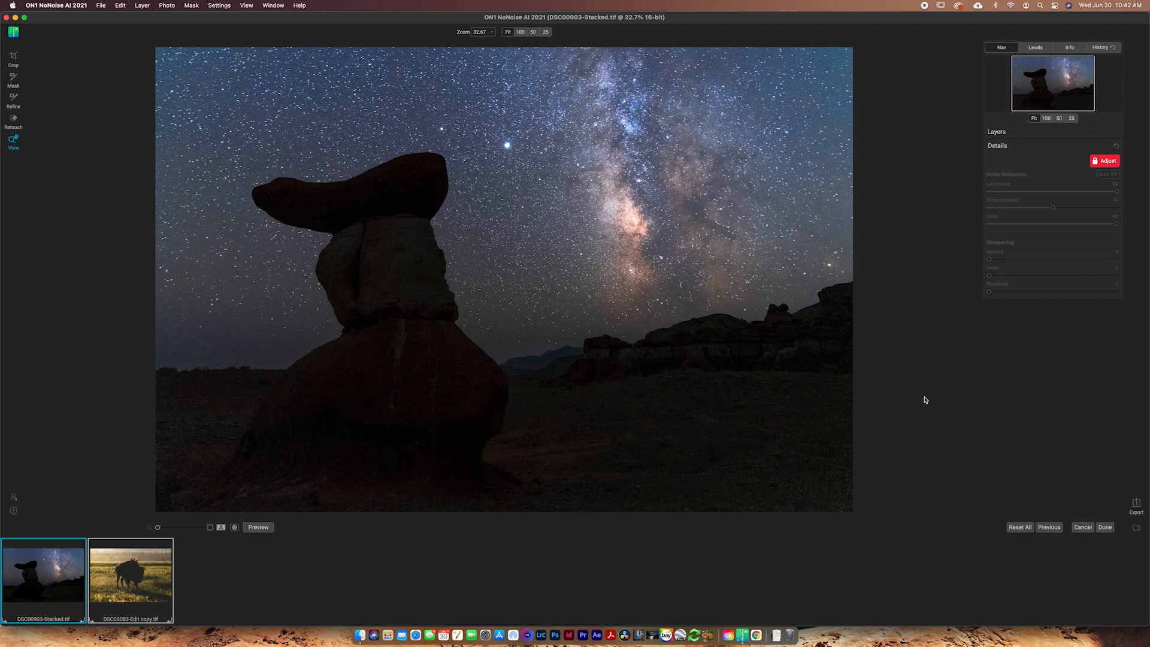
pyautogui.moveTo(1010, 316)
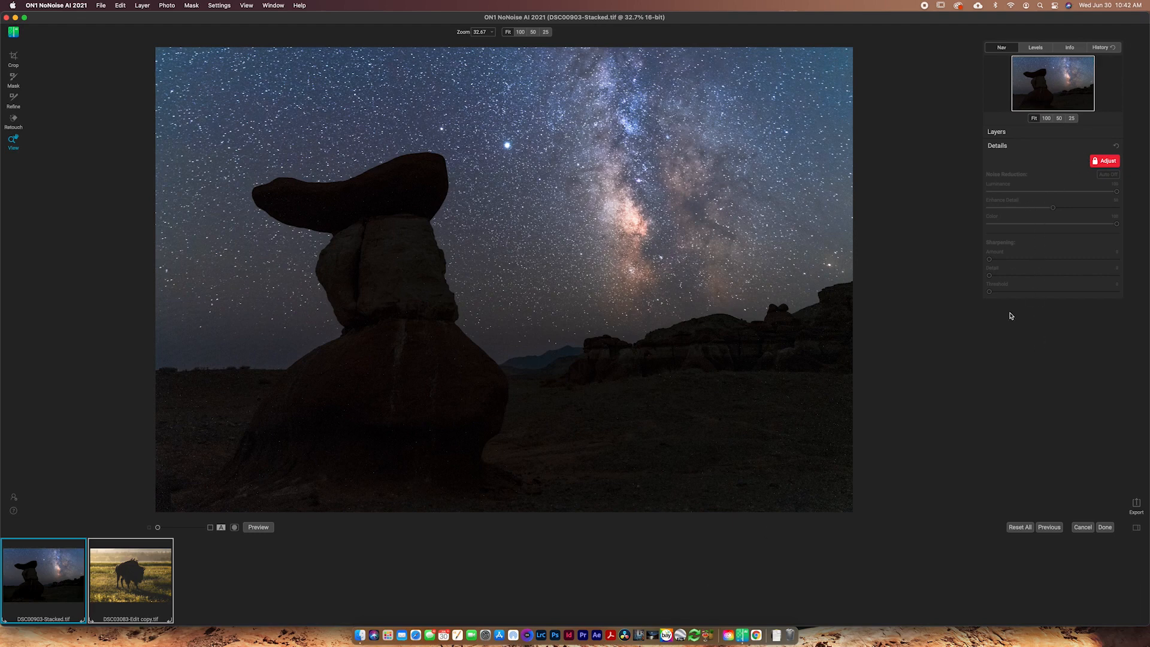
pyautogui.moveTo(143, 579)
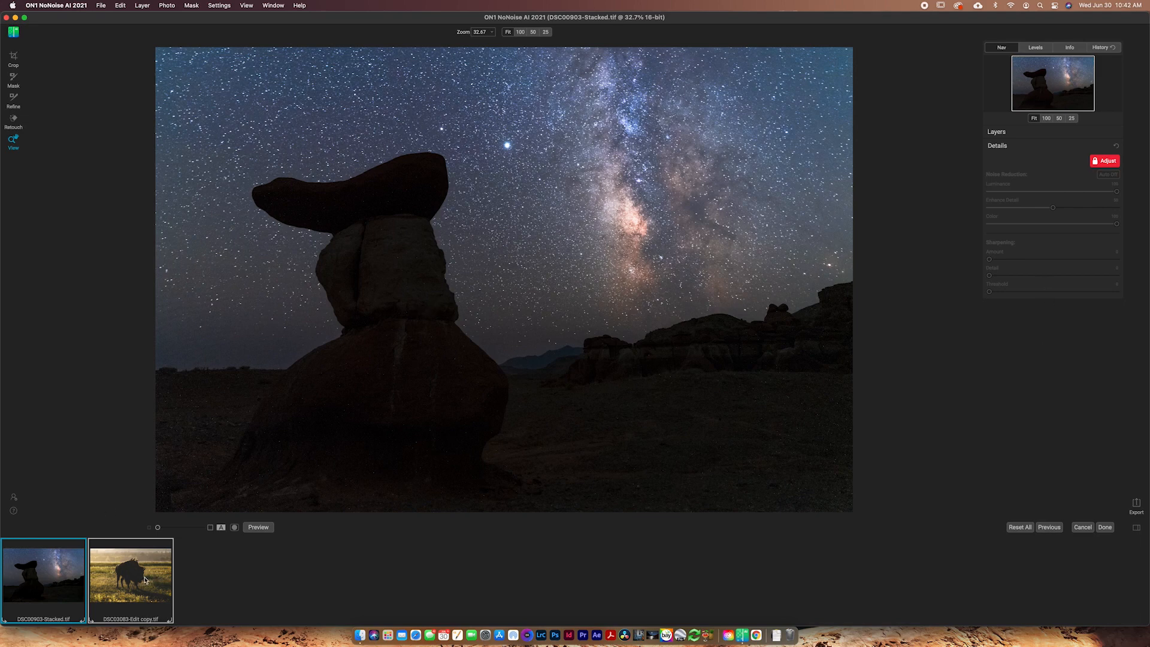
pyautogui.moveTo(169, 577)
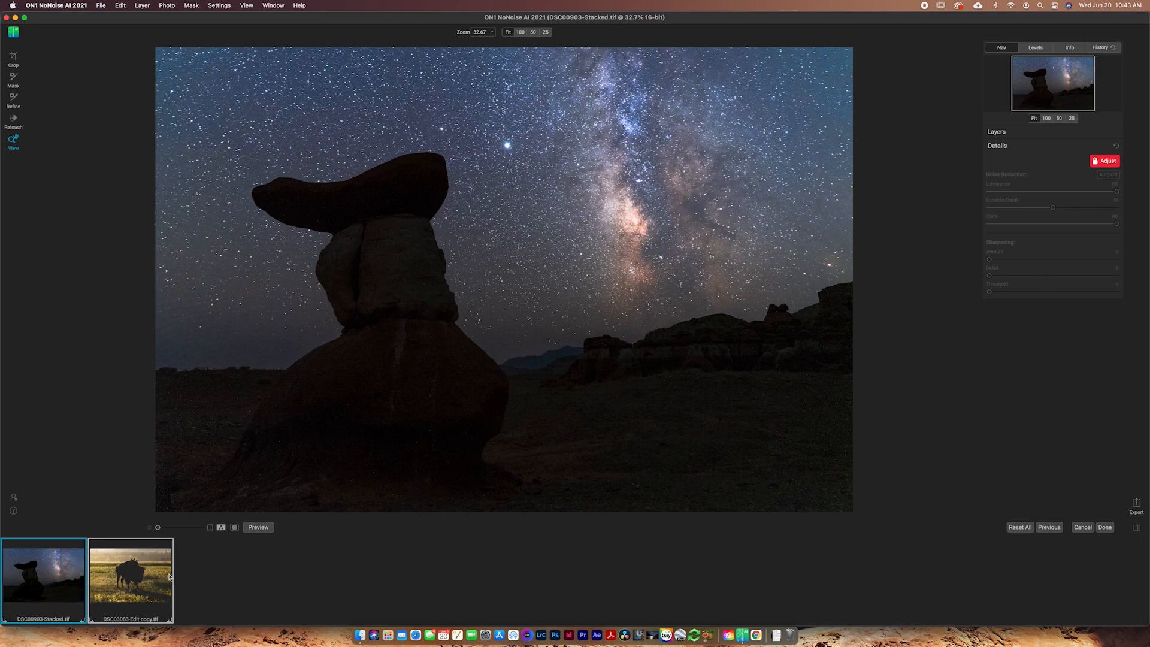
pyautogui.moveTo(315, 526)
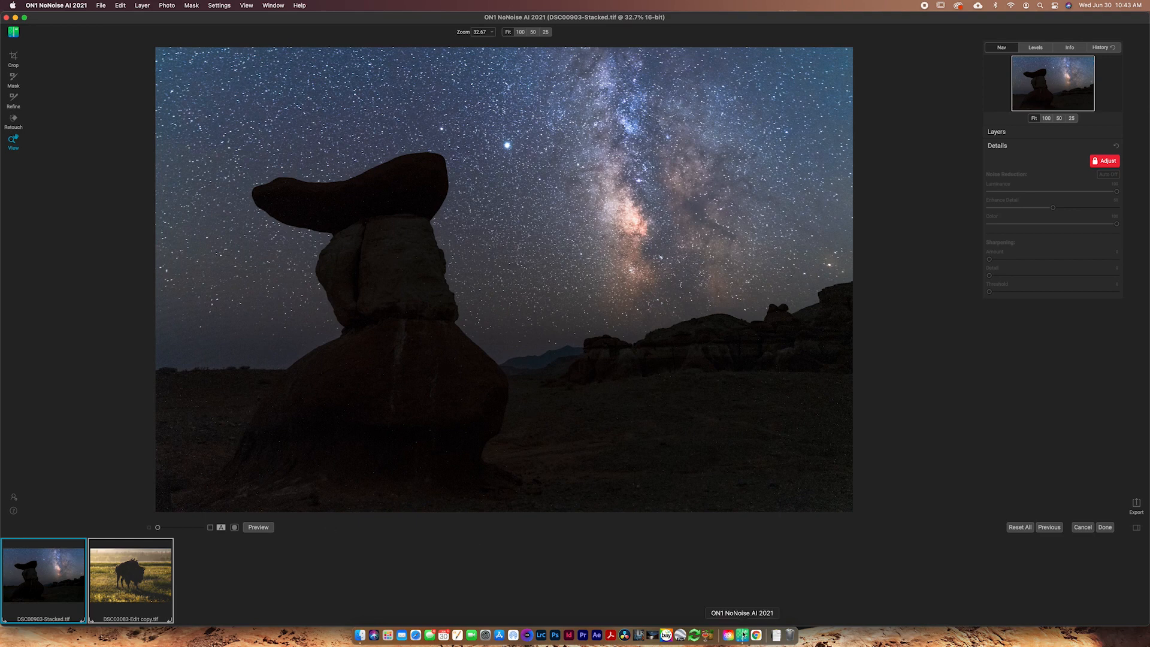
pyautogui.moveTo(568, 635)
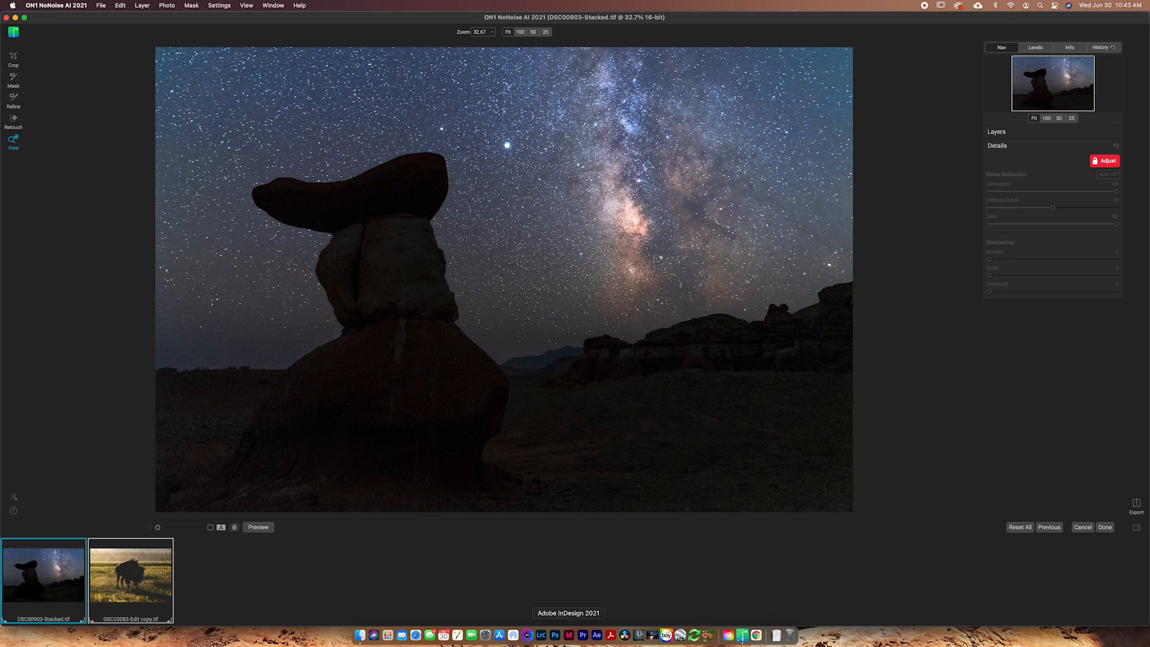
pyautogui.moveTo(554, 634)
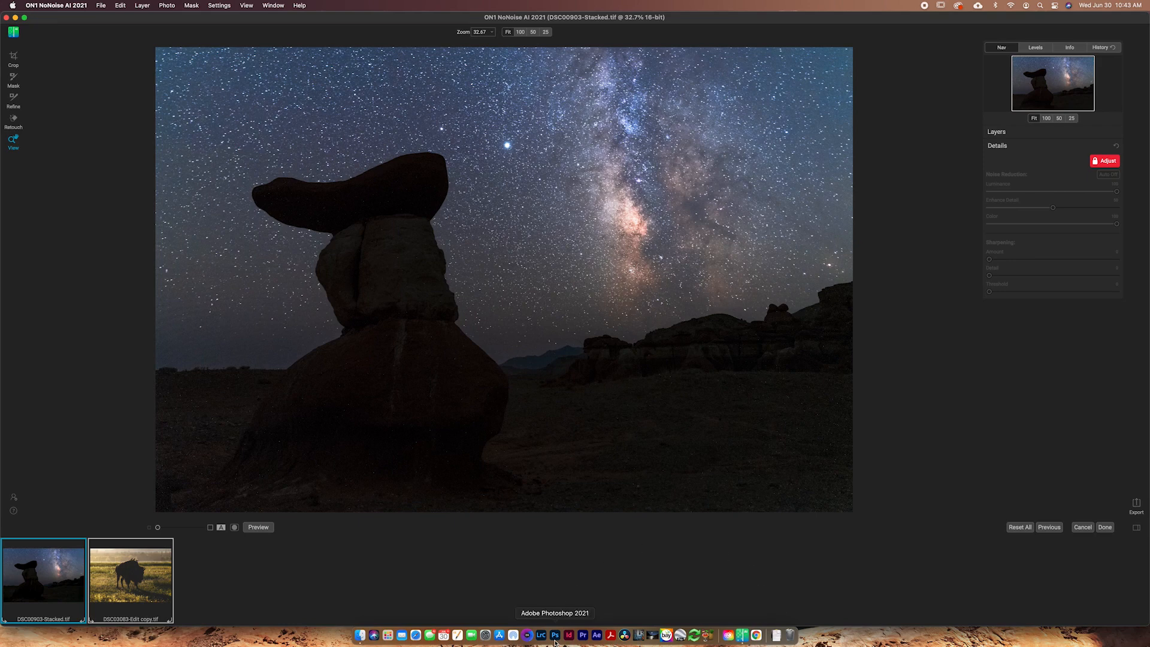
pyautogui.moveTo(540, 635)
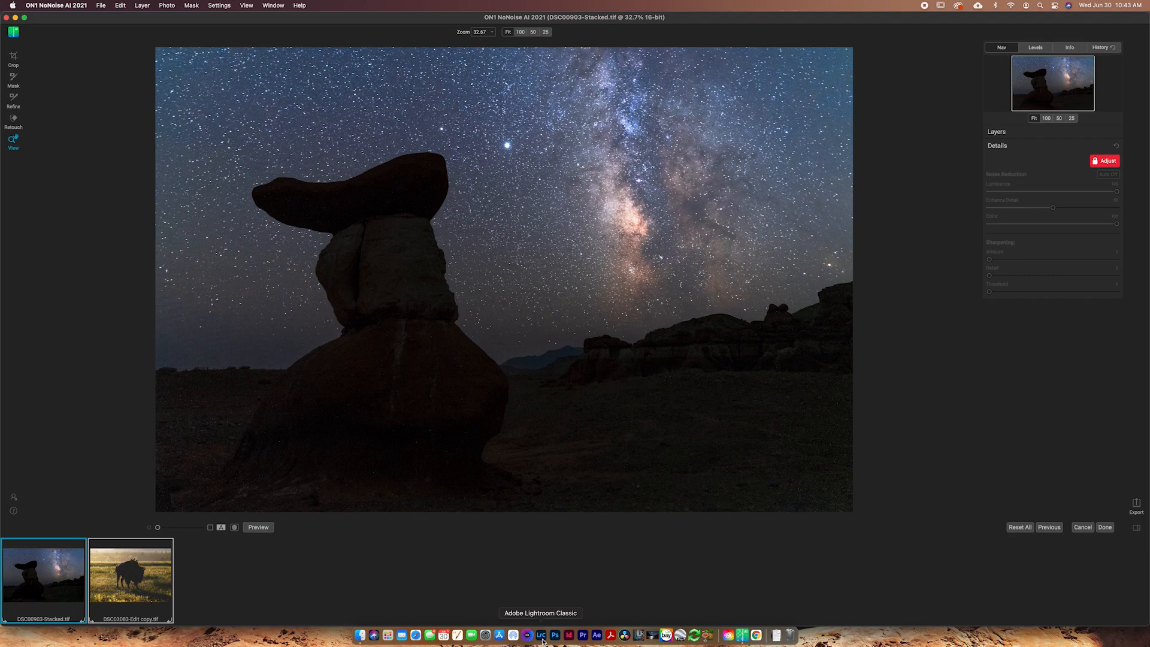
pyautogui.moveTo(508, 441)
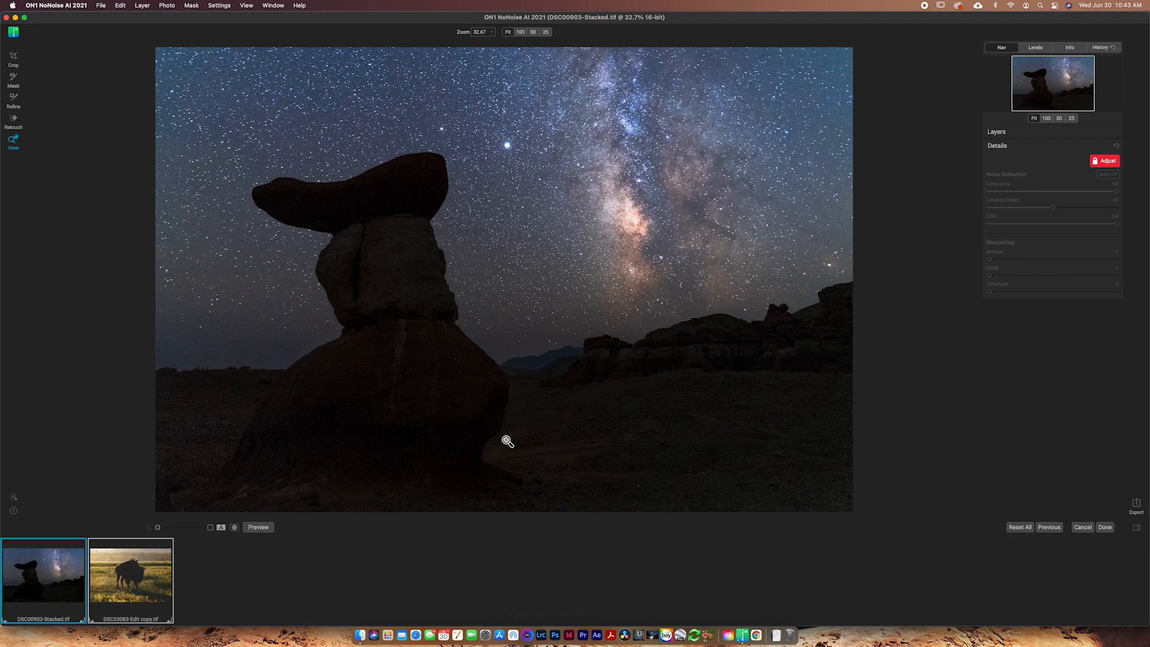
pyautogui.moveTo(106, 583)
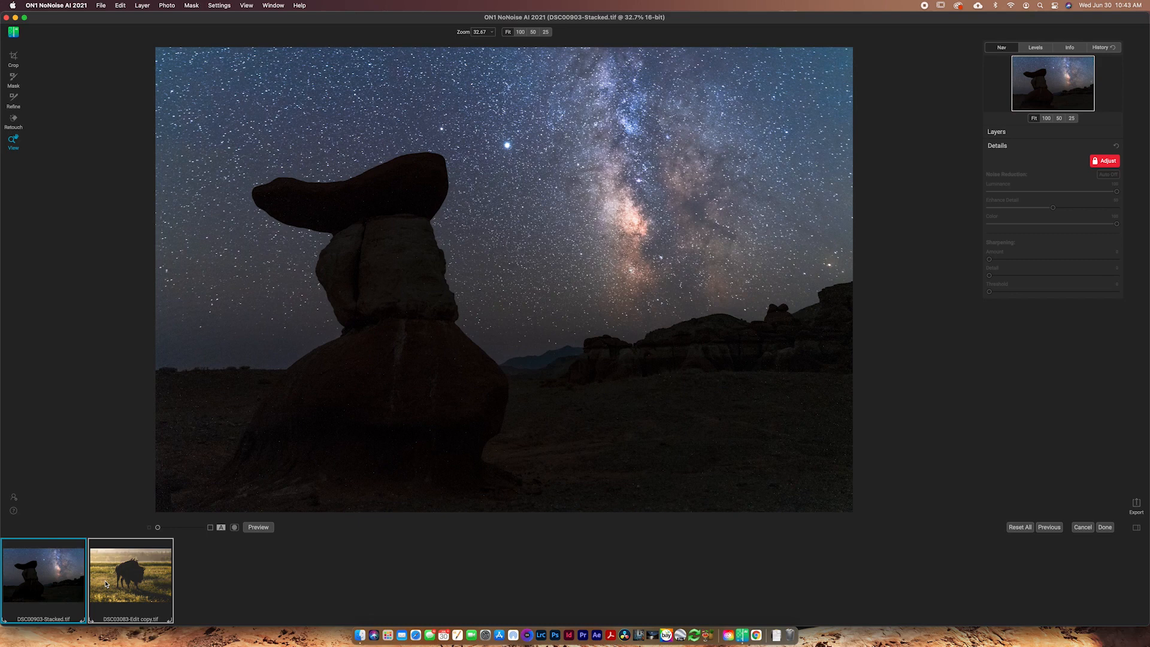
pyautogui.moveTo(776, 351)
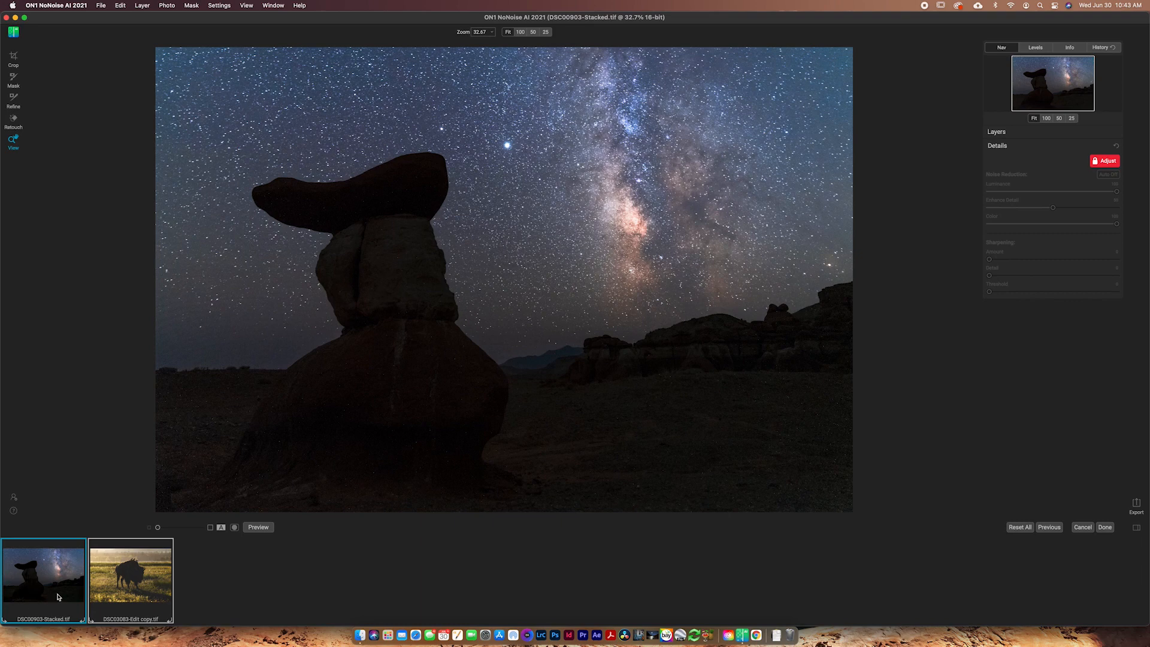
pyautogui.moveTo(218, 555)
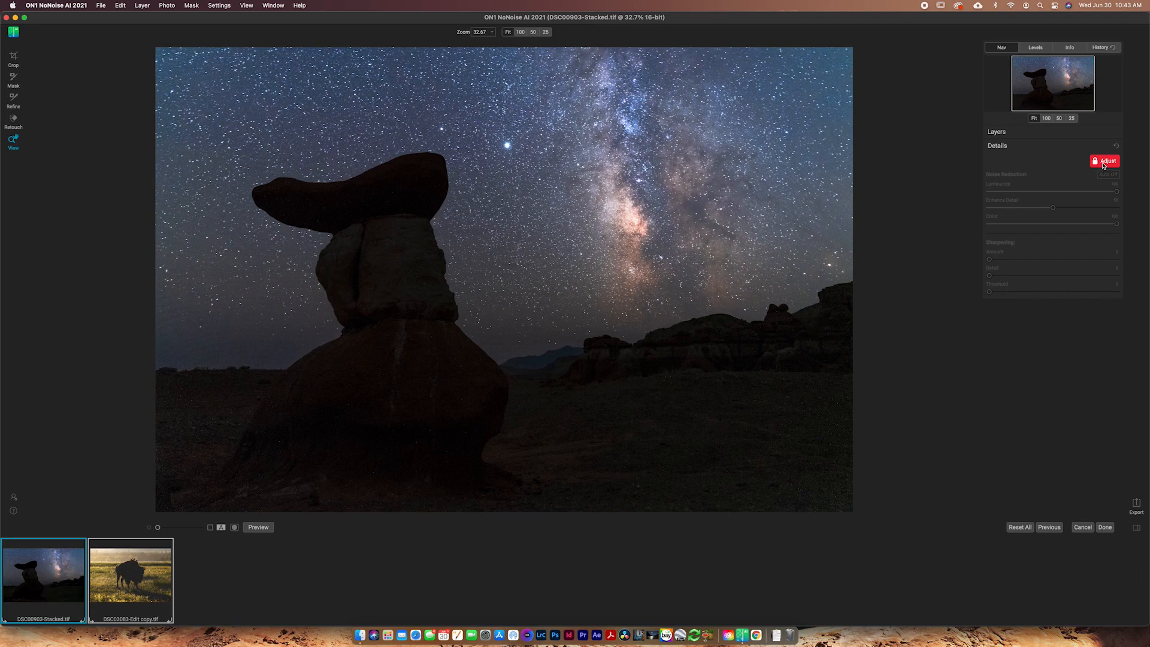
# Enable the Details noise settings and turn on Auto for the Milky Way photo
pyautogui.click(1106, 160)
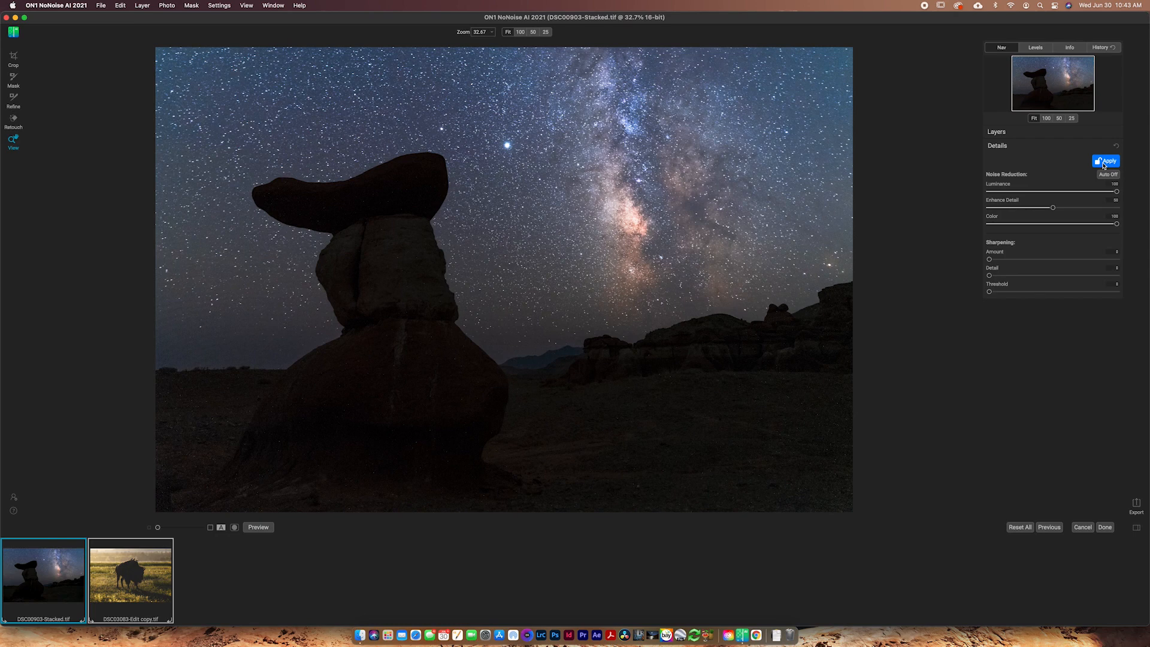
pyautogui.click(1106, 161)
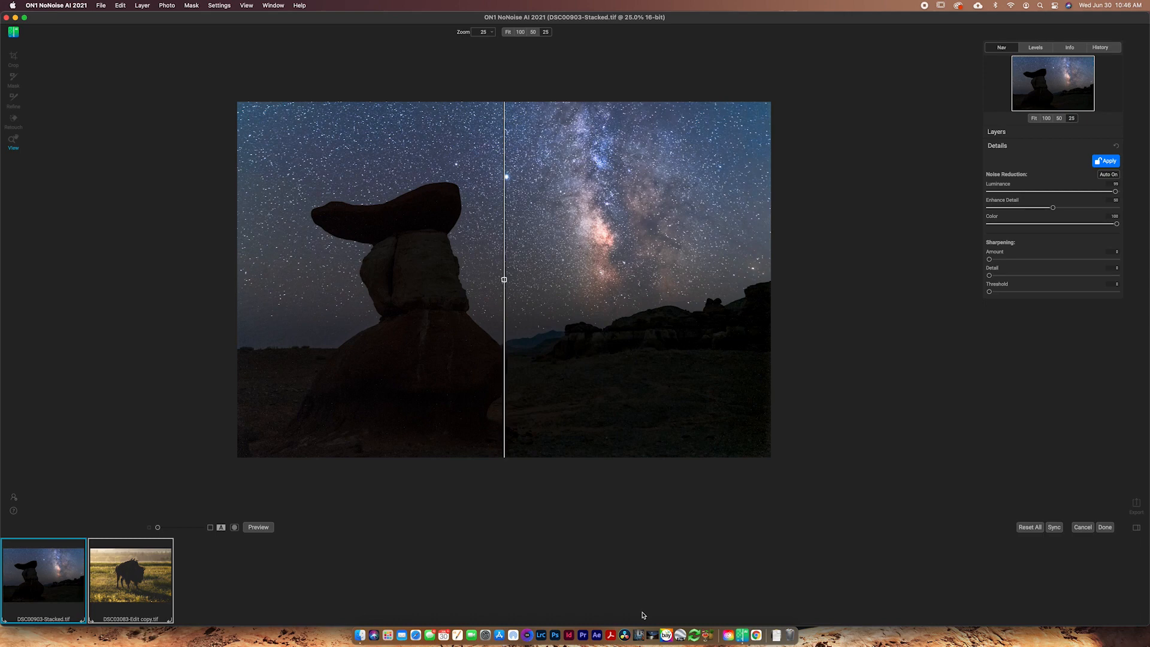
# Magnify the Milky Way split preview to 50% then 100% around the rock and stars
pyautogui.click(532, 31)
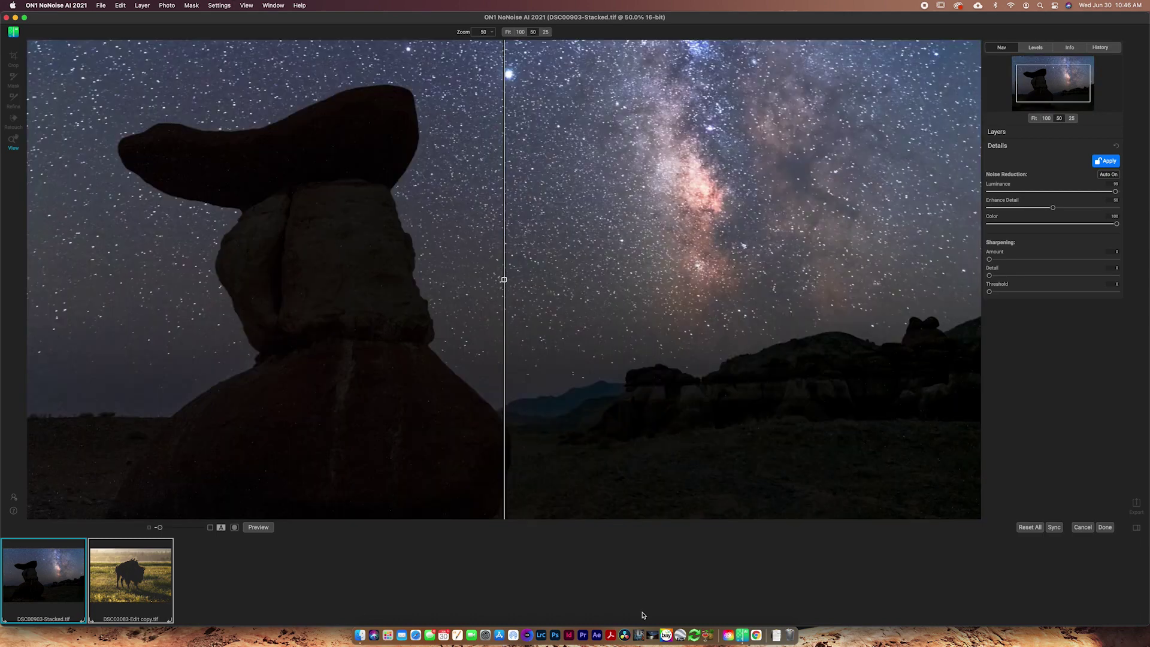
pyautogui.click(521, 31)
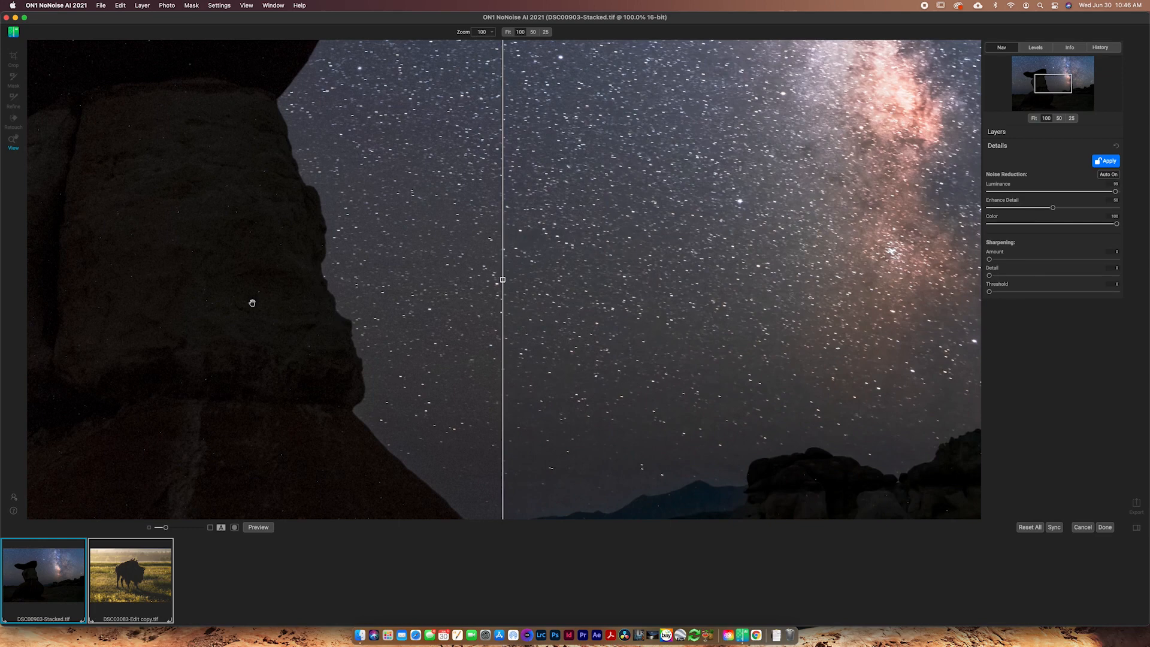
pyautogui.moveTo(502, 293)
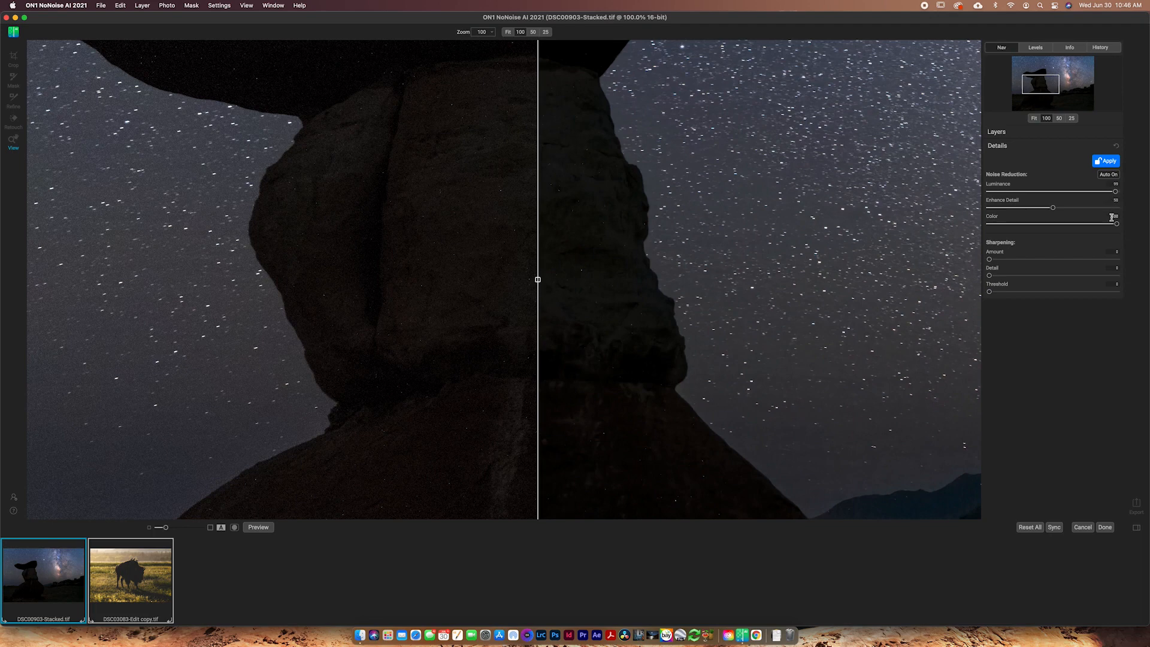
pyautogui.moveTo(1111, 217)
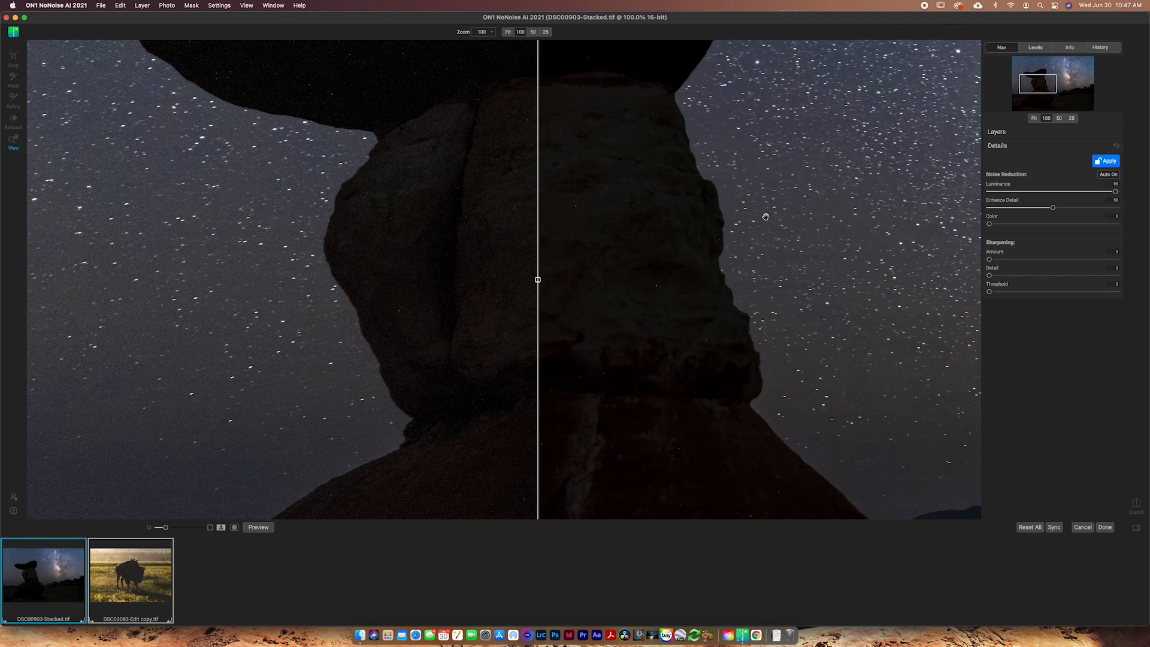
pyautogui.moveTo(1011, 164)
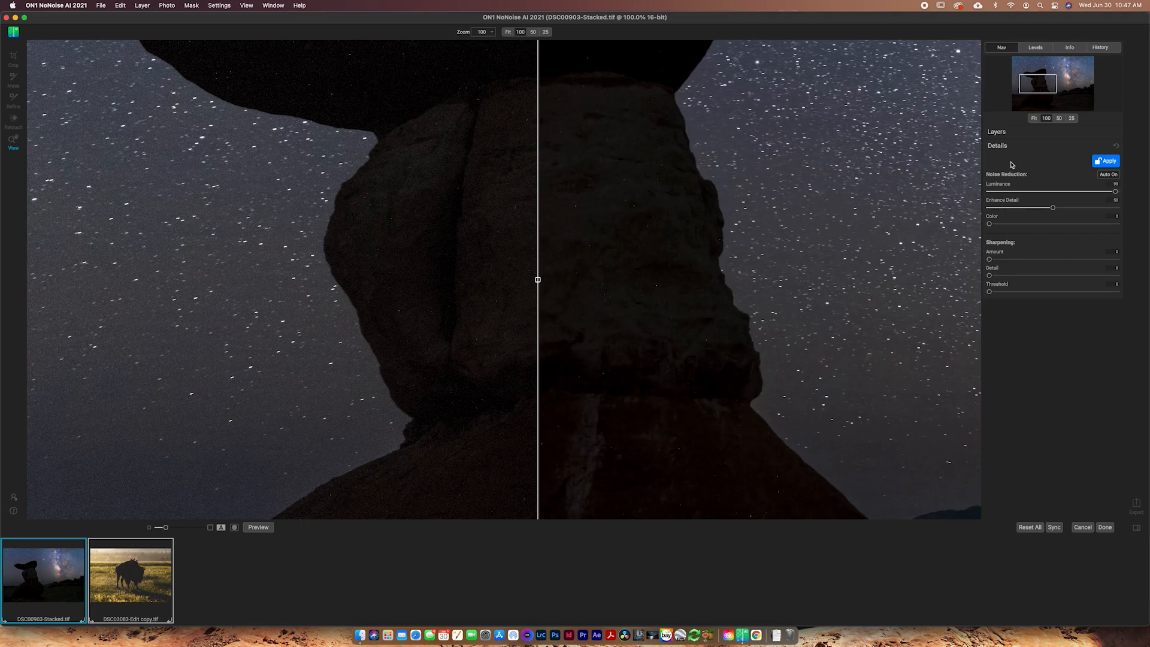
pyautogui.moveTo(991, 189)
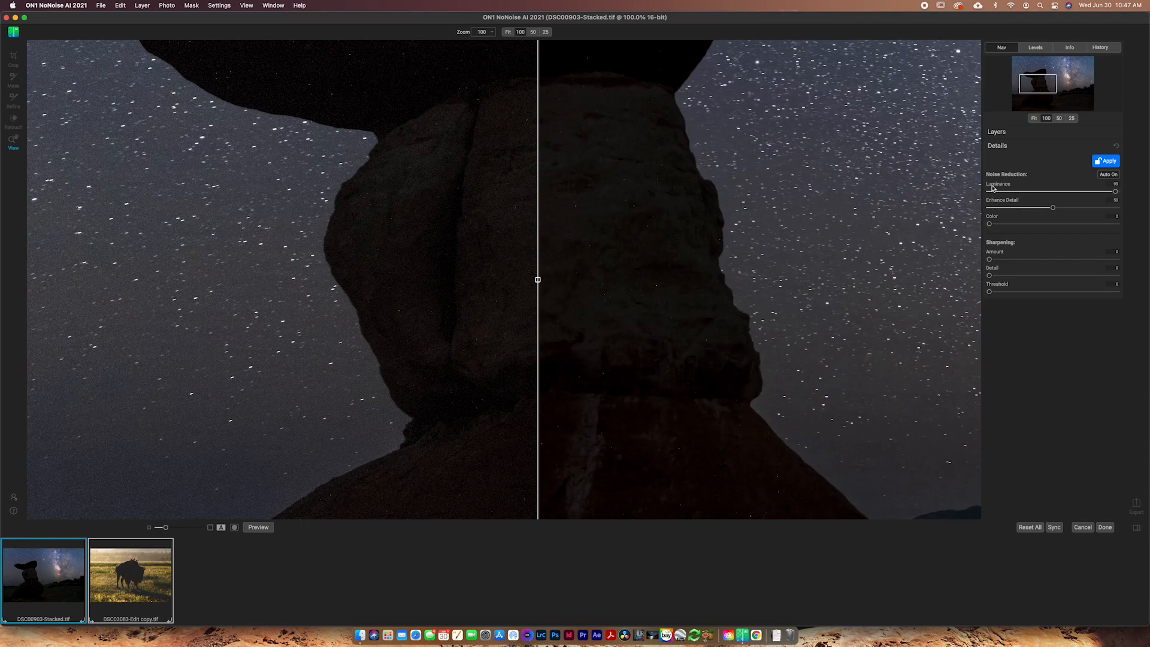
pyautogui.moveTo(1001, 201)
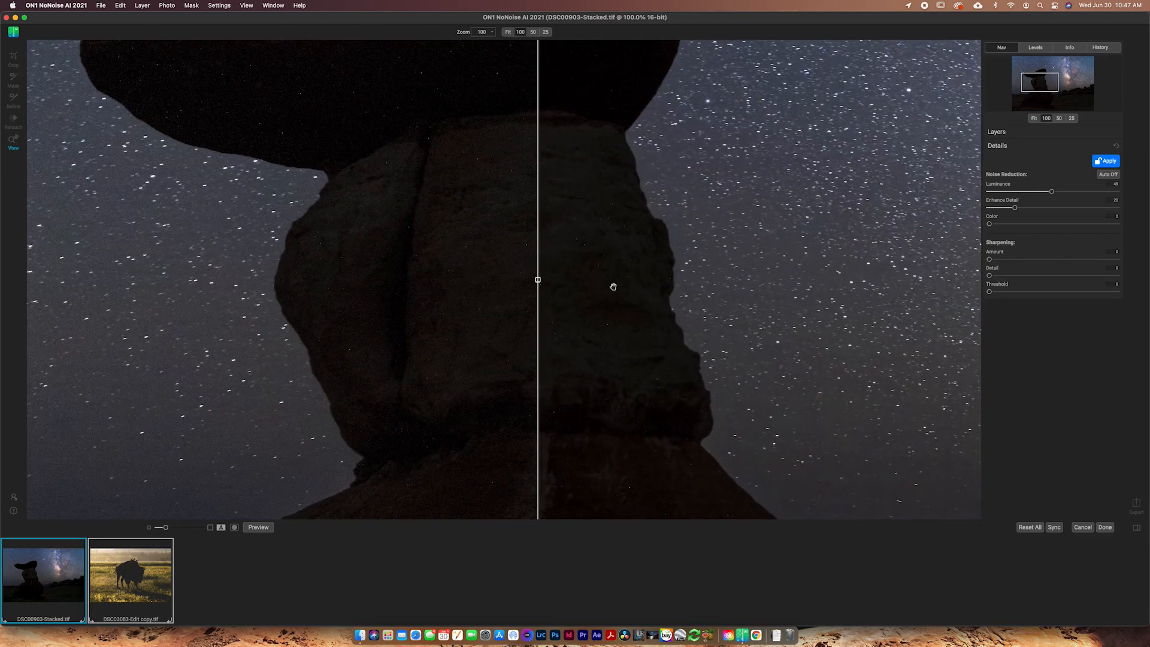
pyautogui.moveTo(1089, 194)
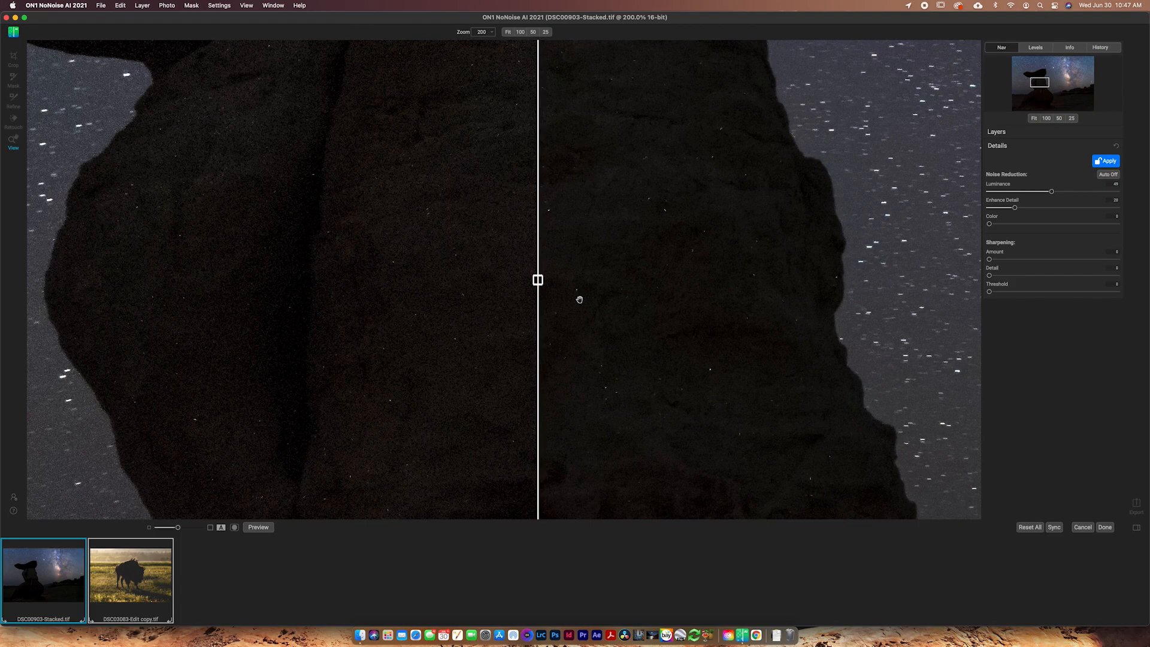
pyautogui.moveTo(610, 290)
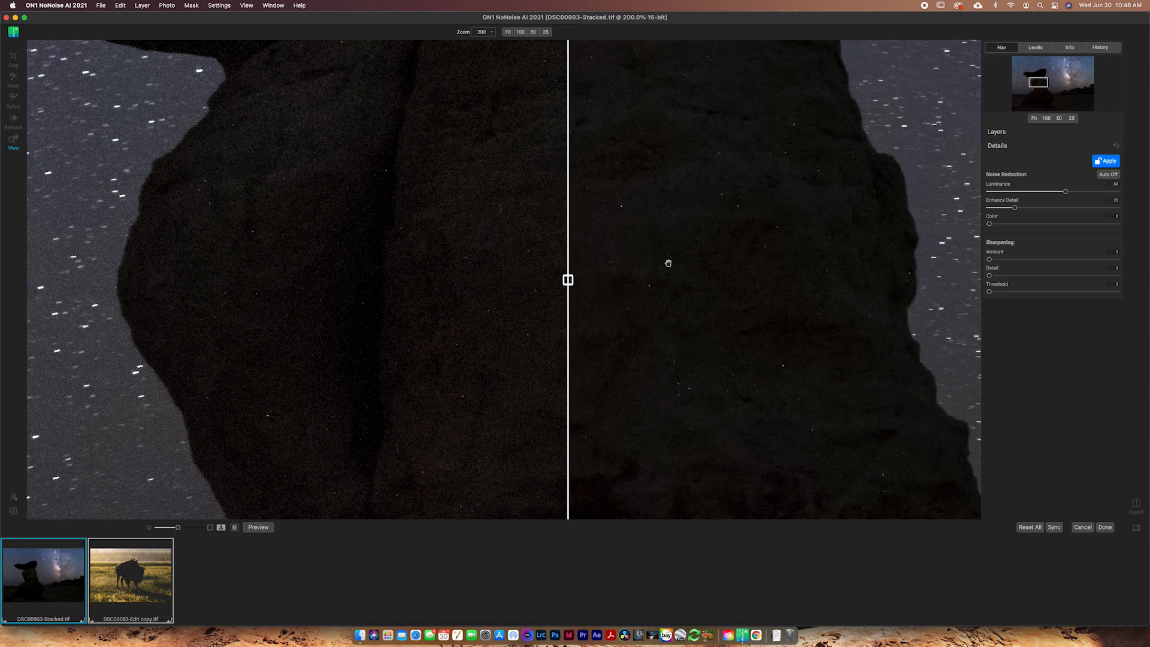
# Fit the whole Milky Way photo in the preview
pyautogui.click(507, 31)
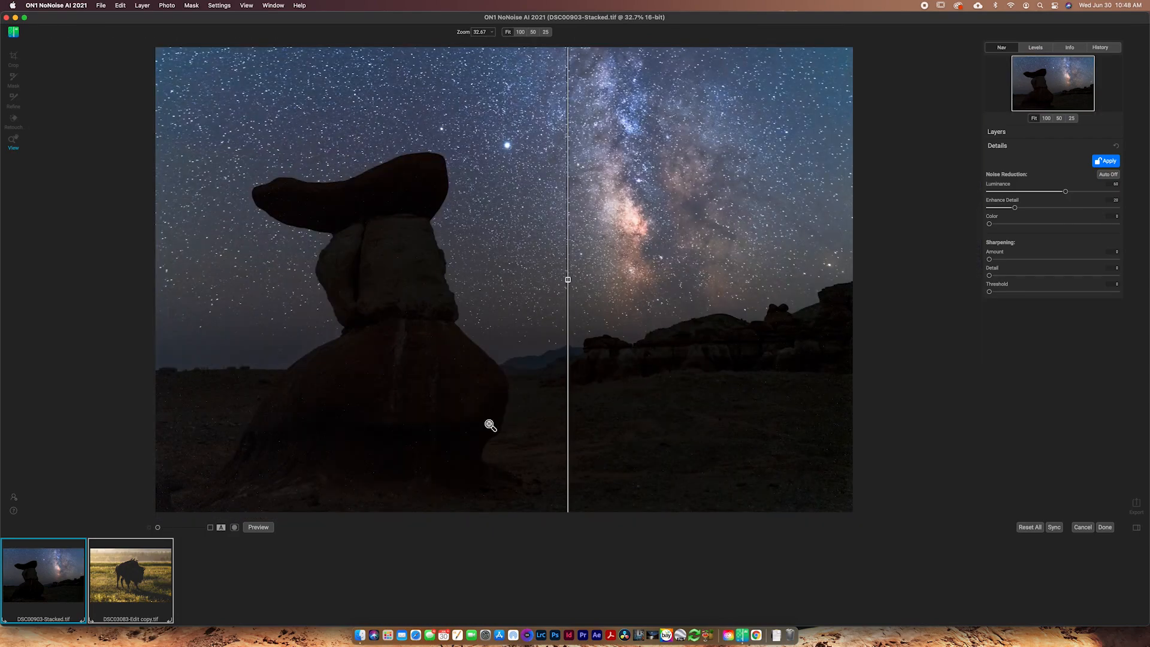
pyautogui.moveTo(544, 283)
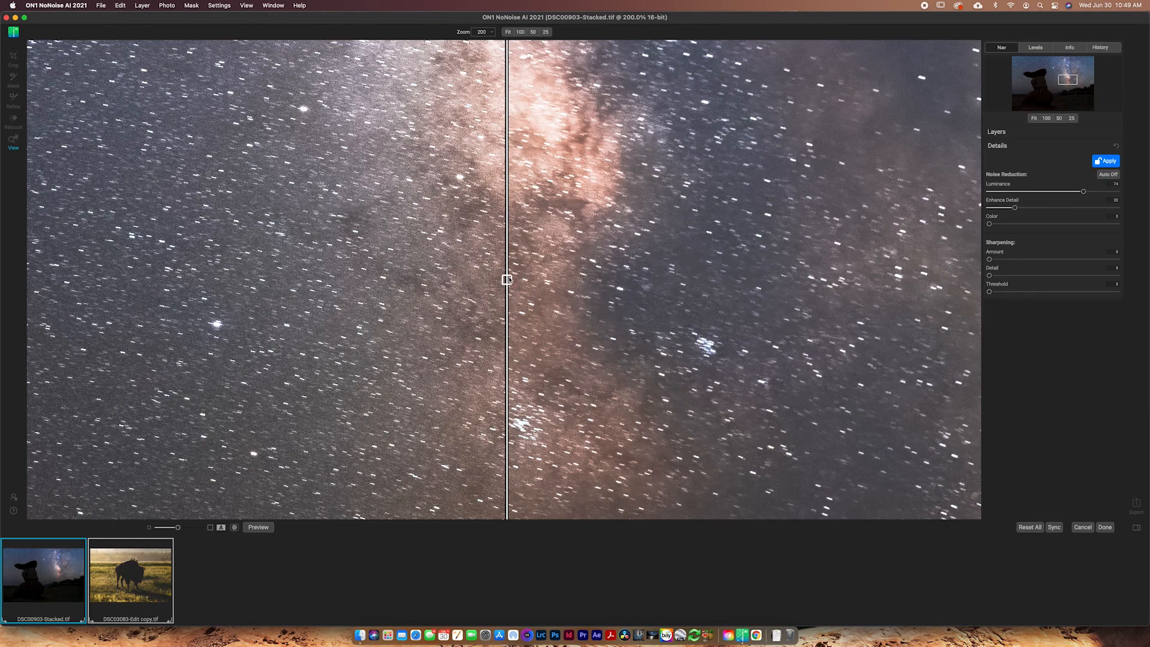
pyautogui.moveTo(982, 262)
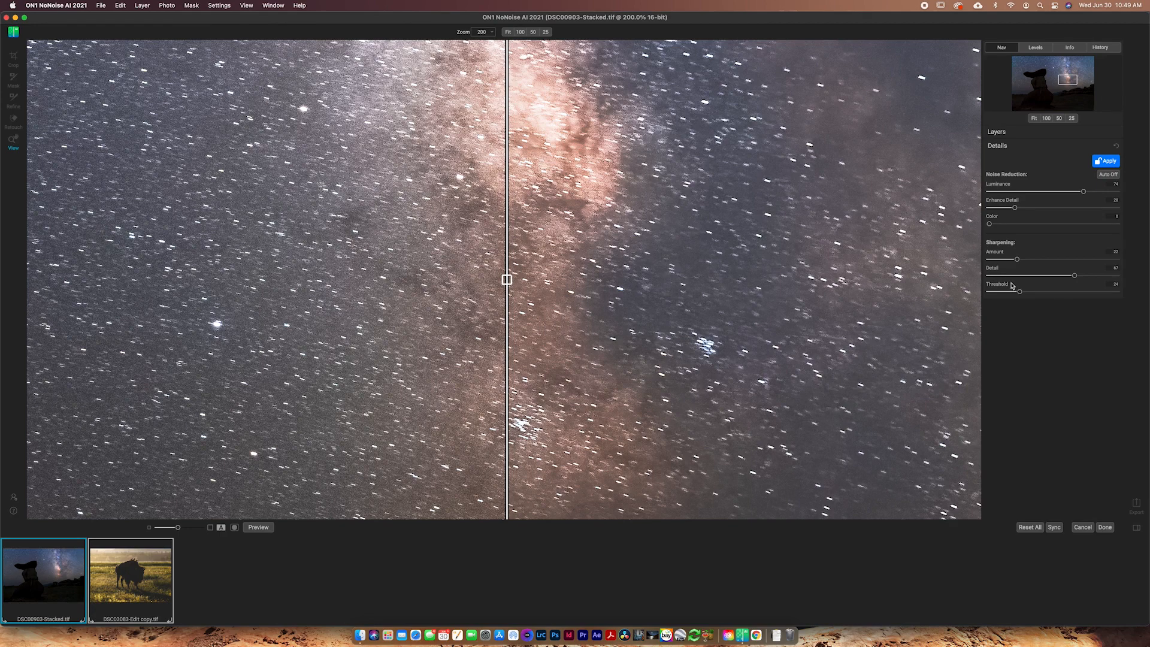
pyautogui.moveTo(1018, 286)
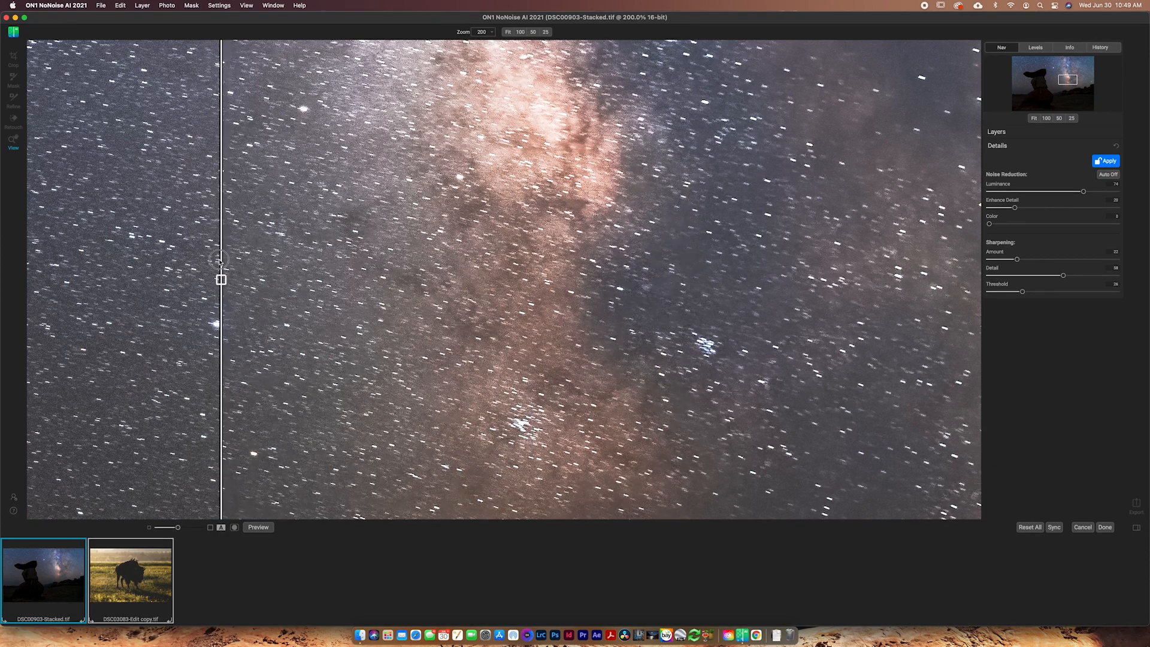
# Slide the before/after divider across the star field and back over the galactic core
pyautogui.moveTo(220, 279); pyautogui.dragTo(301, 280)
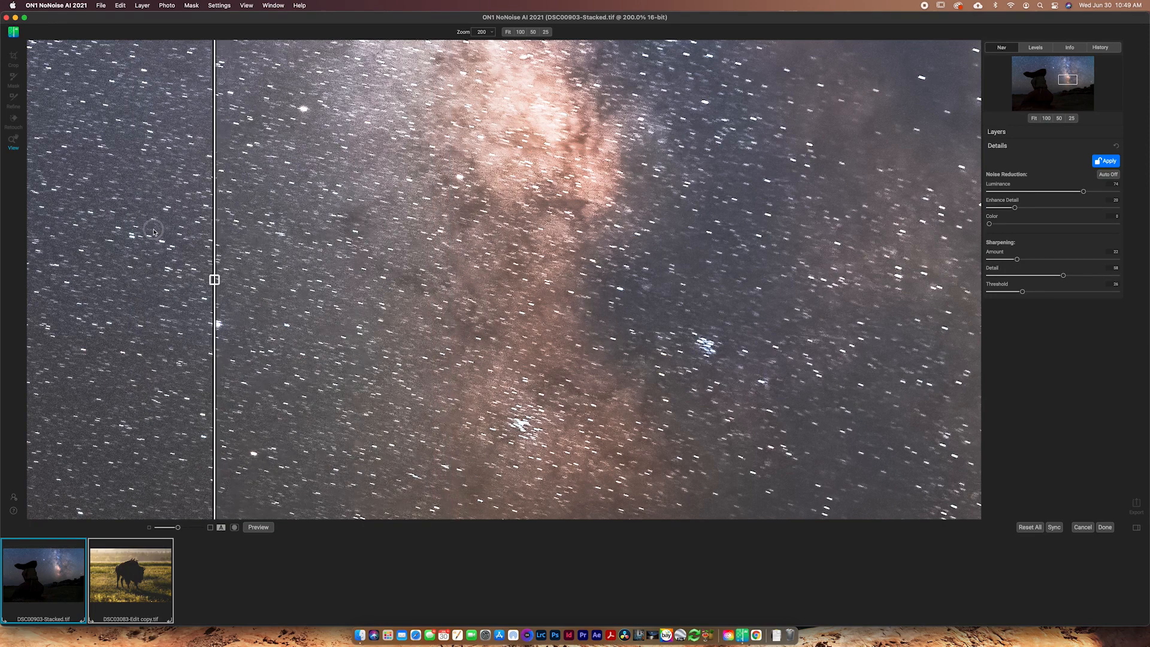
pyautogui.moveTo(215, 279); pyautogui.dragTo(177, 279)
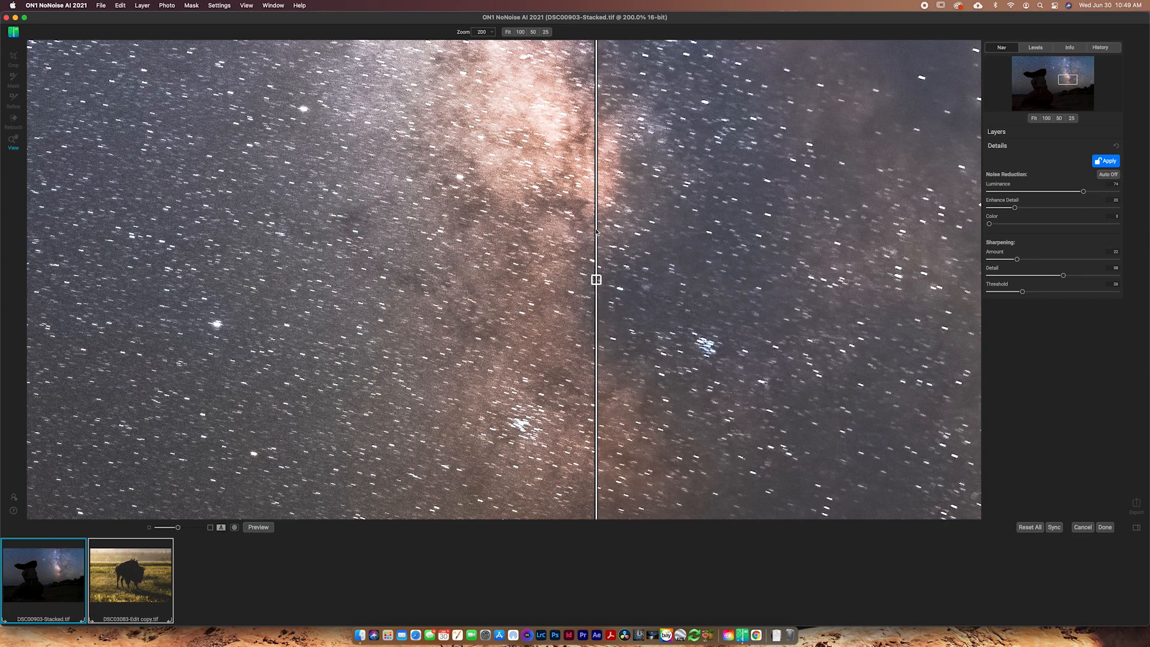
pyautogui.moveTo(635, 229)
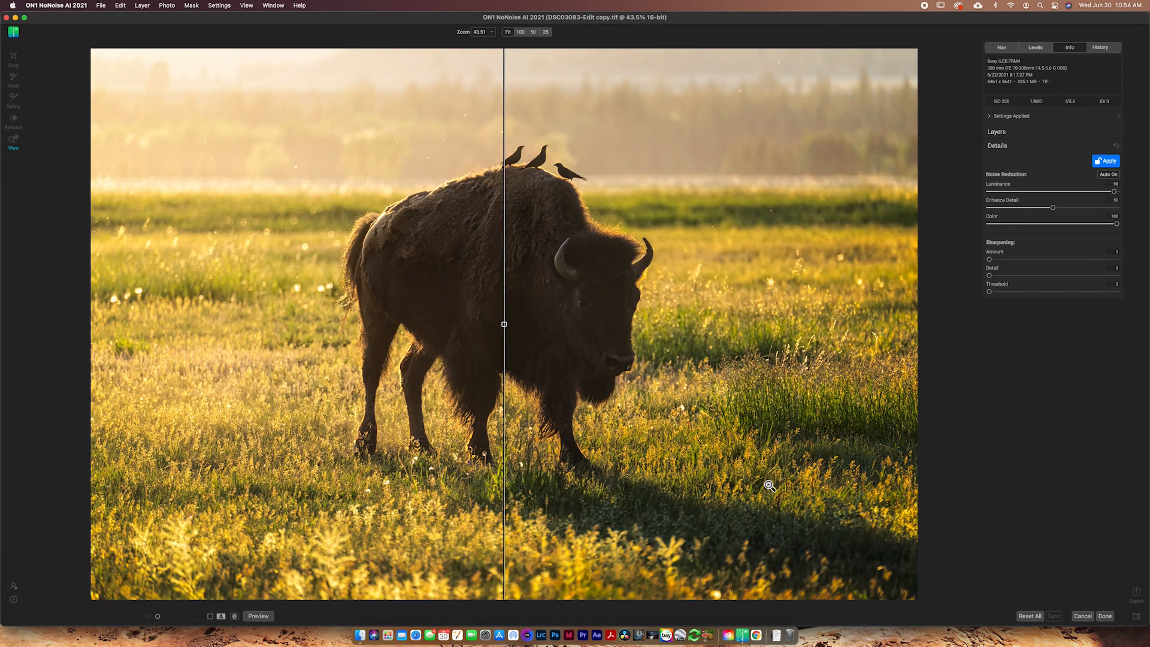
pyautogui.moveTo(992, 110)
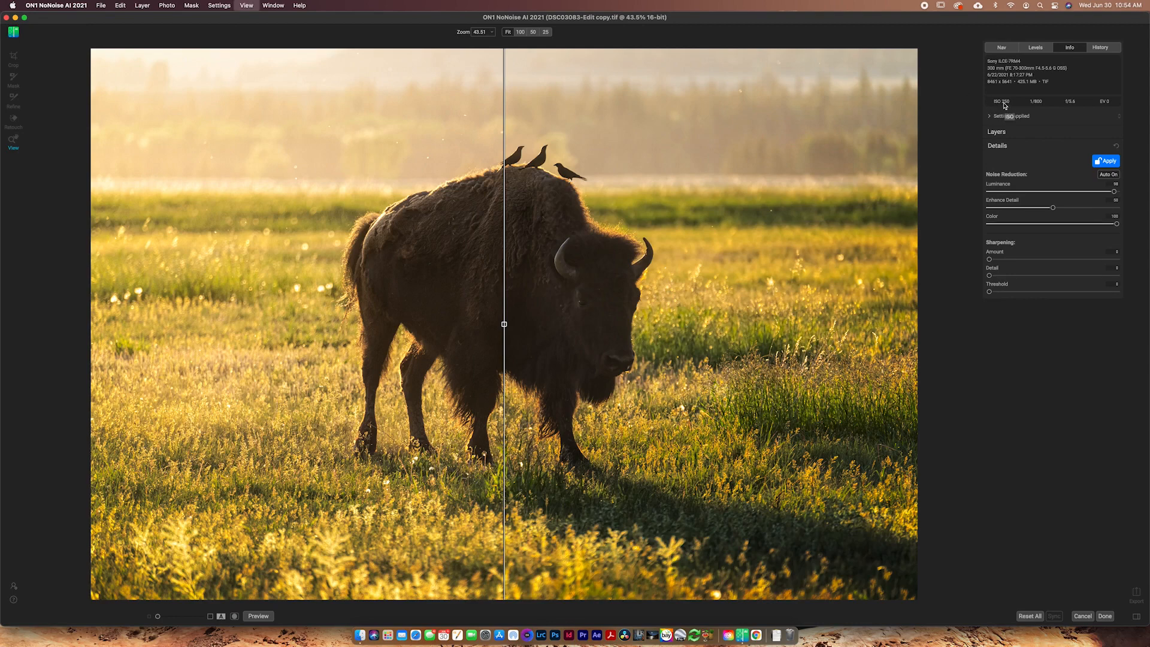
# Magnify the bison photo to 100% then 200% on the fur
pyautogui.click(521, 31)
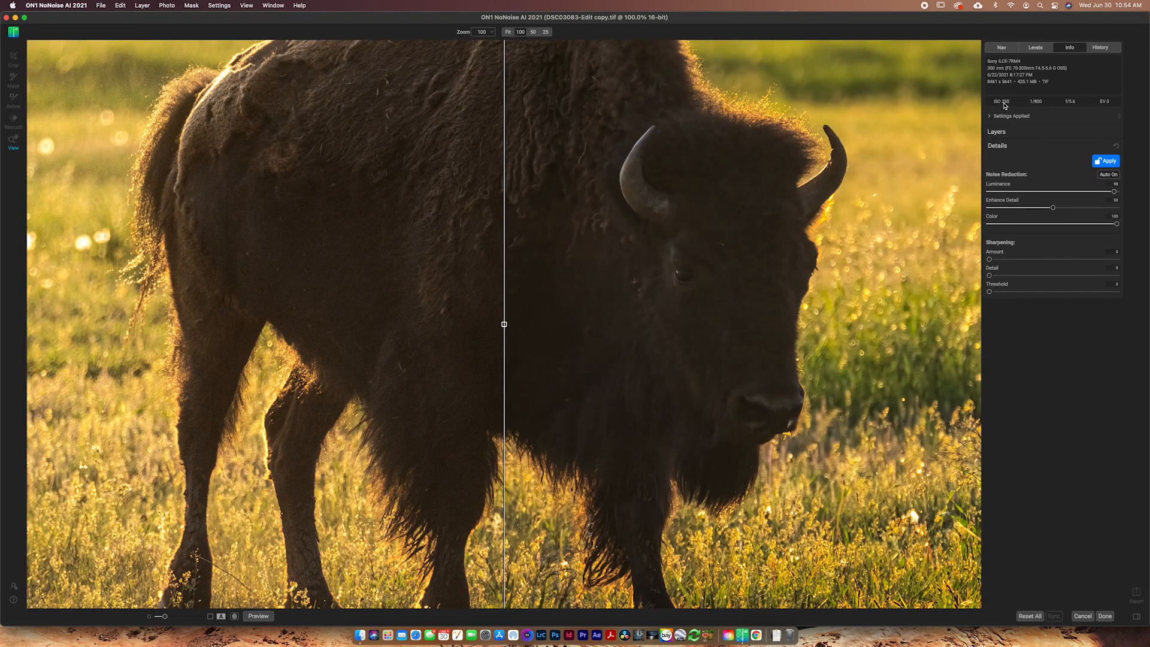
pyautogui.click(481, 31)
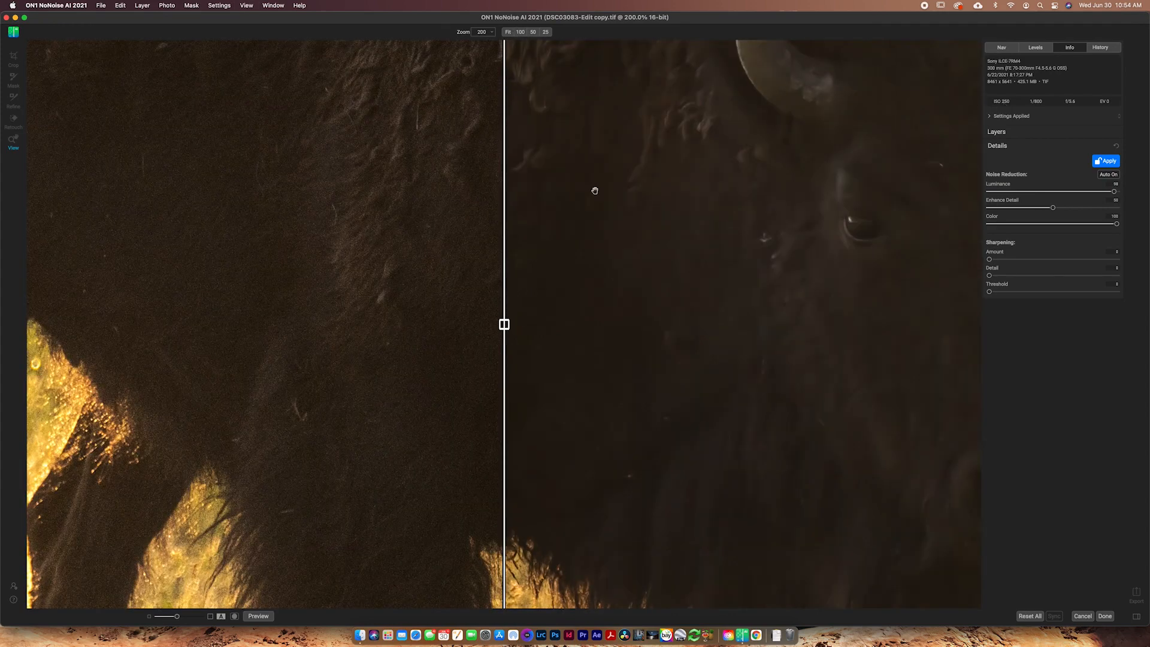
pyautogui.moveTo(424, 303)
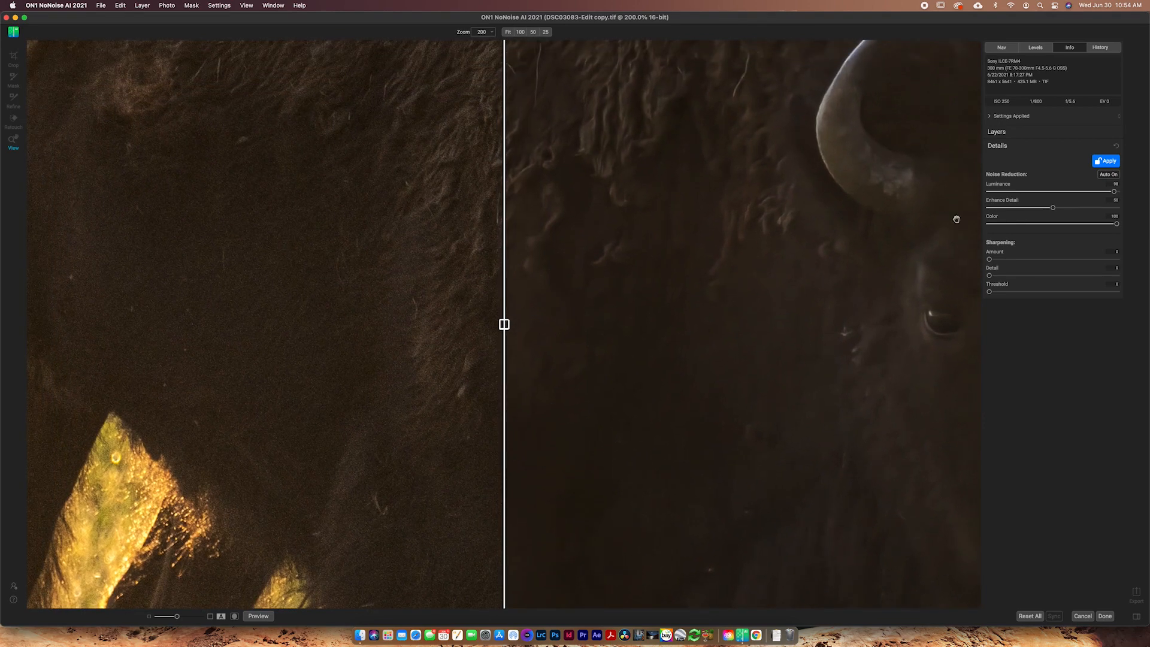
pyautogui.moveTo(685, 250)
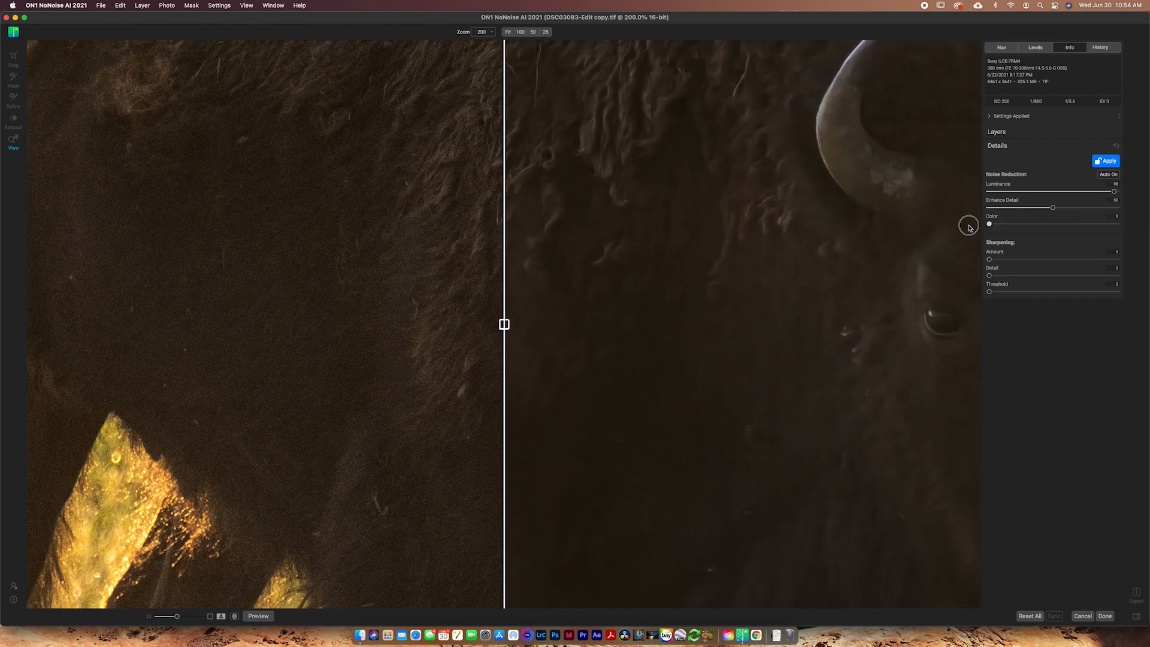
pyautogui.moveTo(1105, 193)
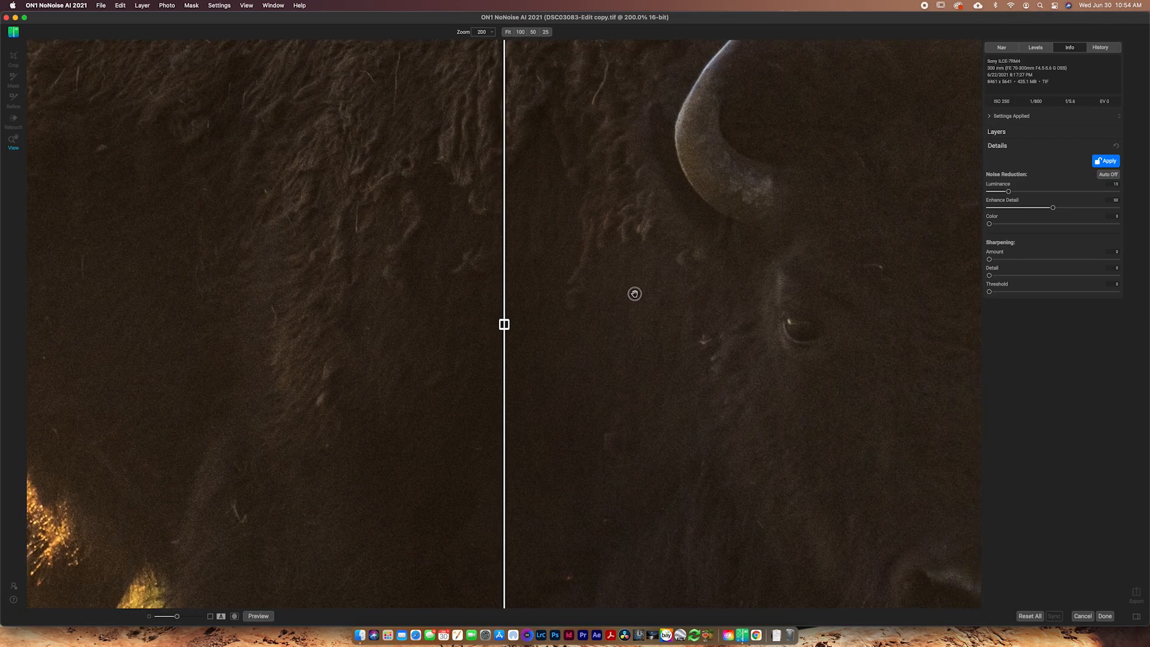
pyautogui.moveTo(726, 231)
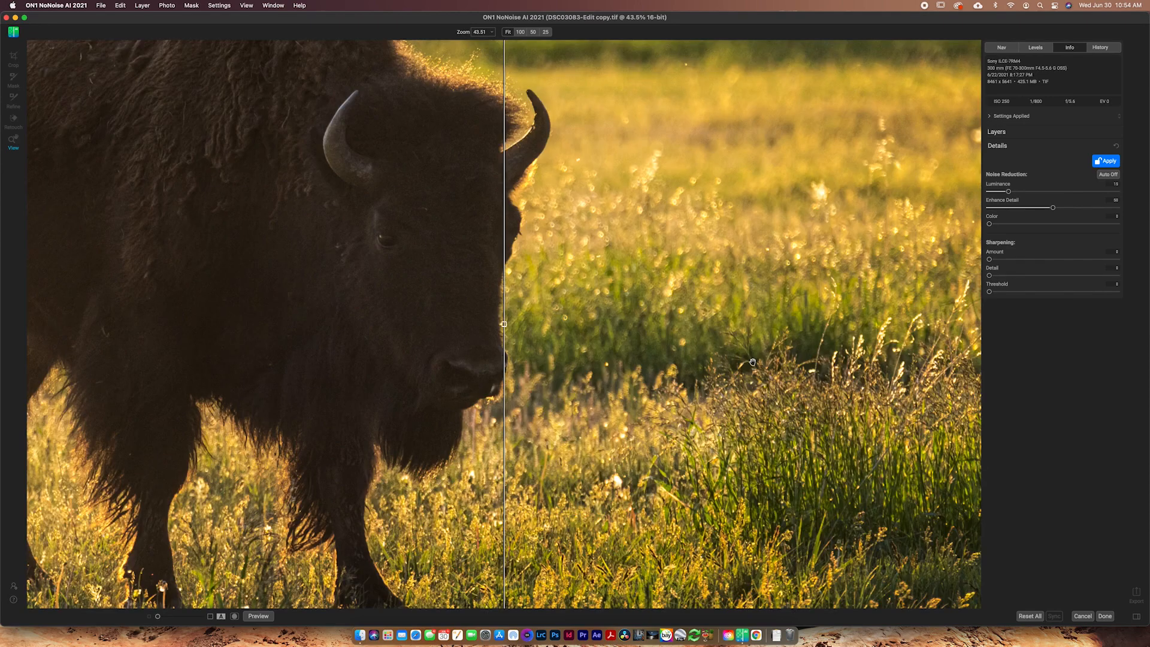
# Return to a 100% close-up of the bison's fur against the grass
pyautogui.click(518, 31)
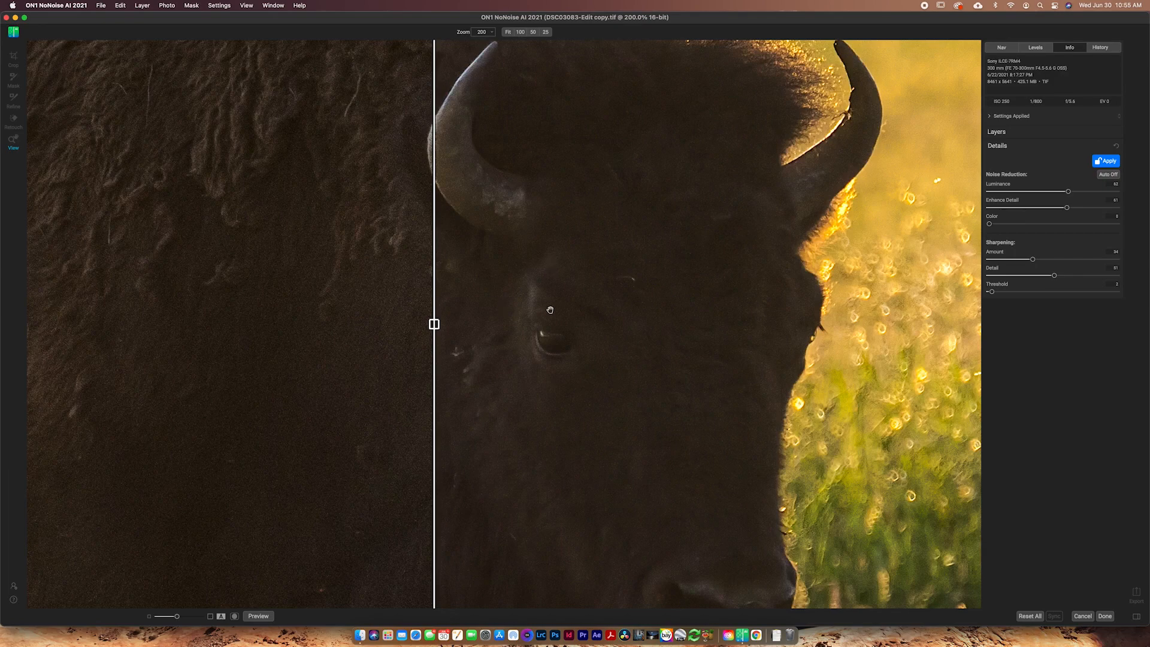
pyautogui.moveTo(784, 312)
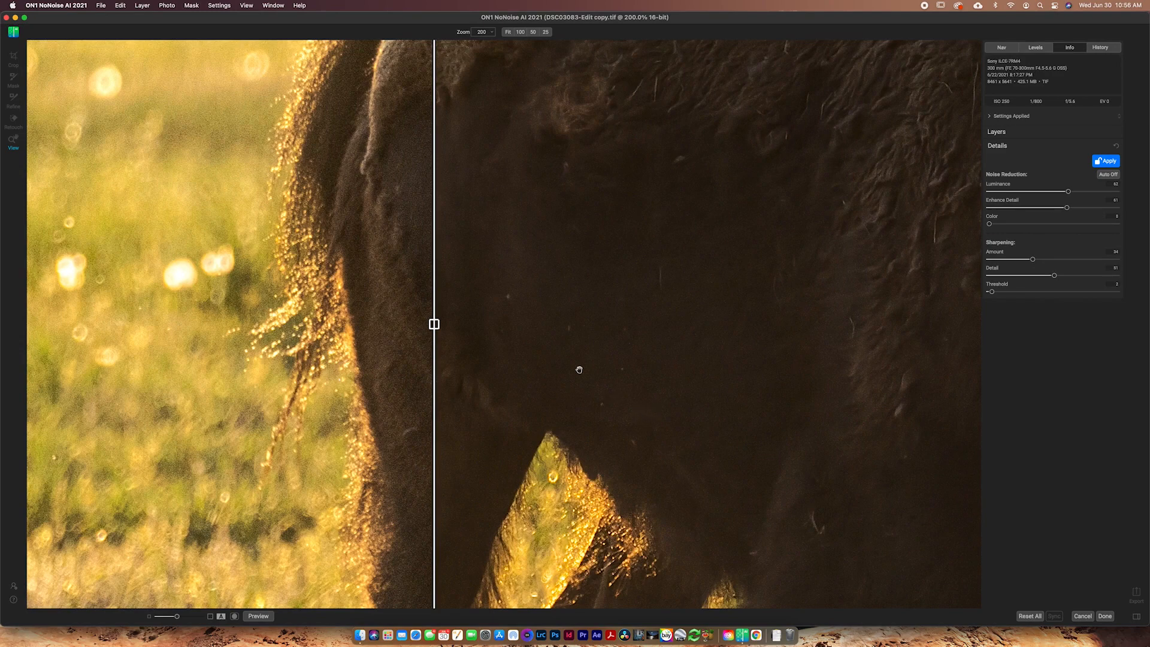
pyautogui.click(506, 31)
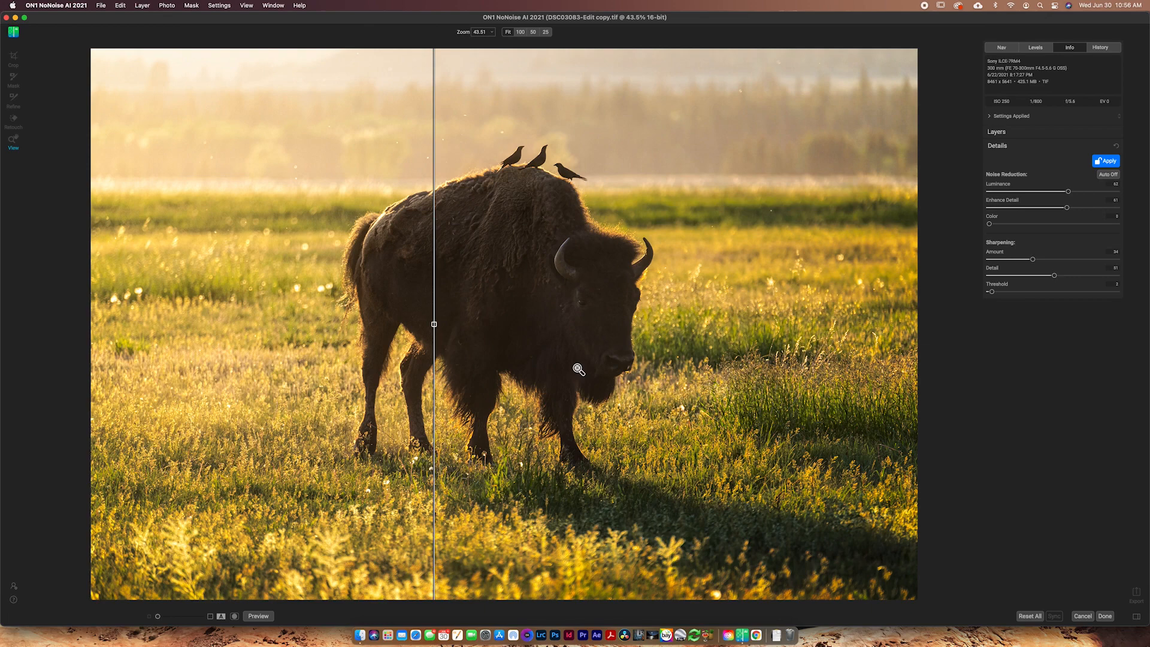
pyautogui.moveTo(648, 436)
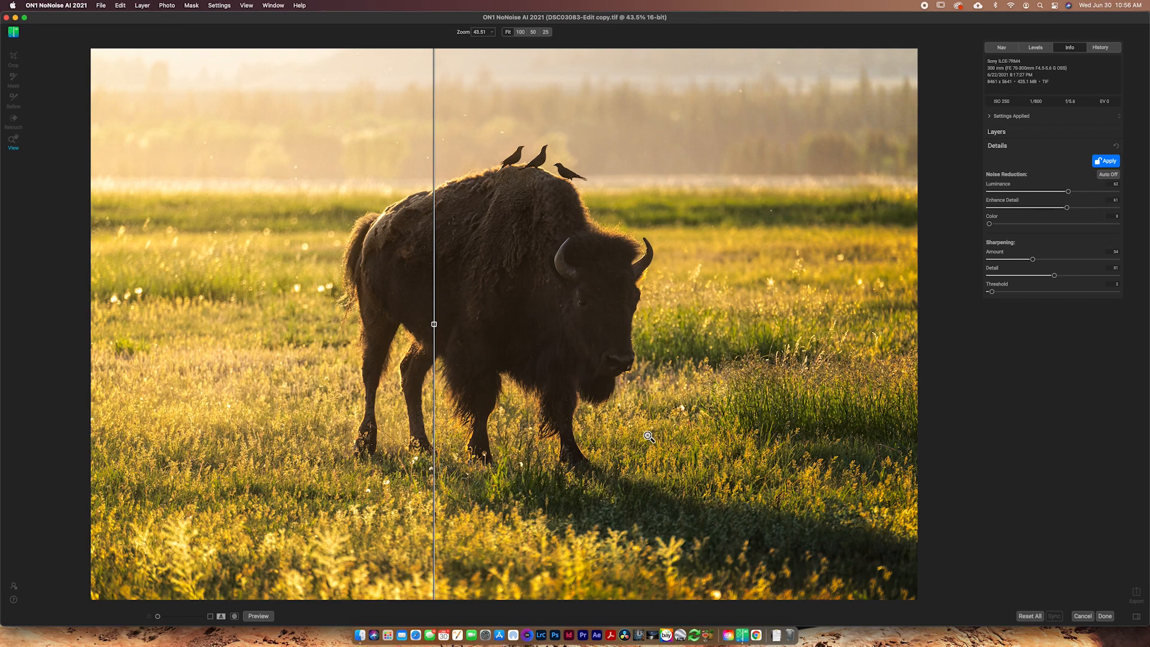